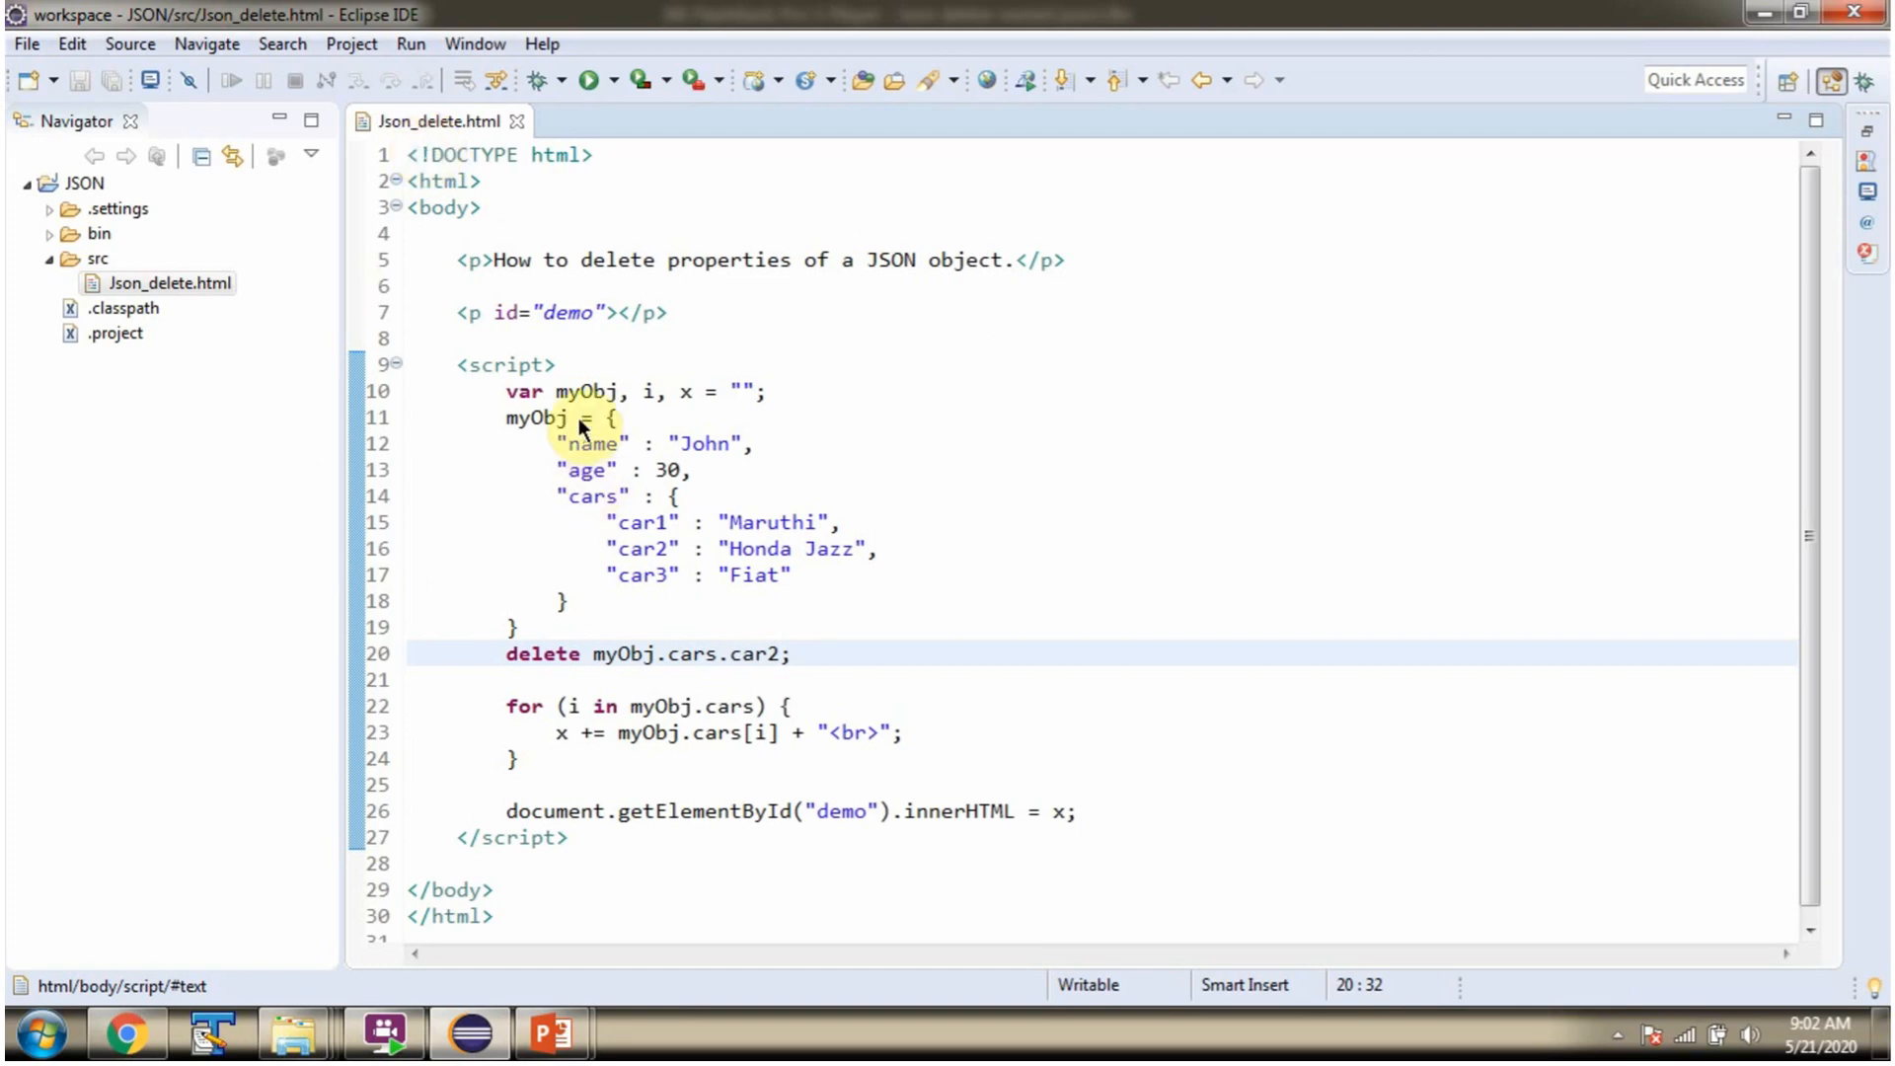
mouse_move(756, 688)
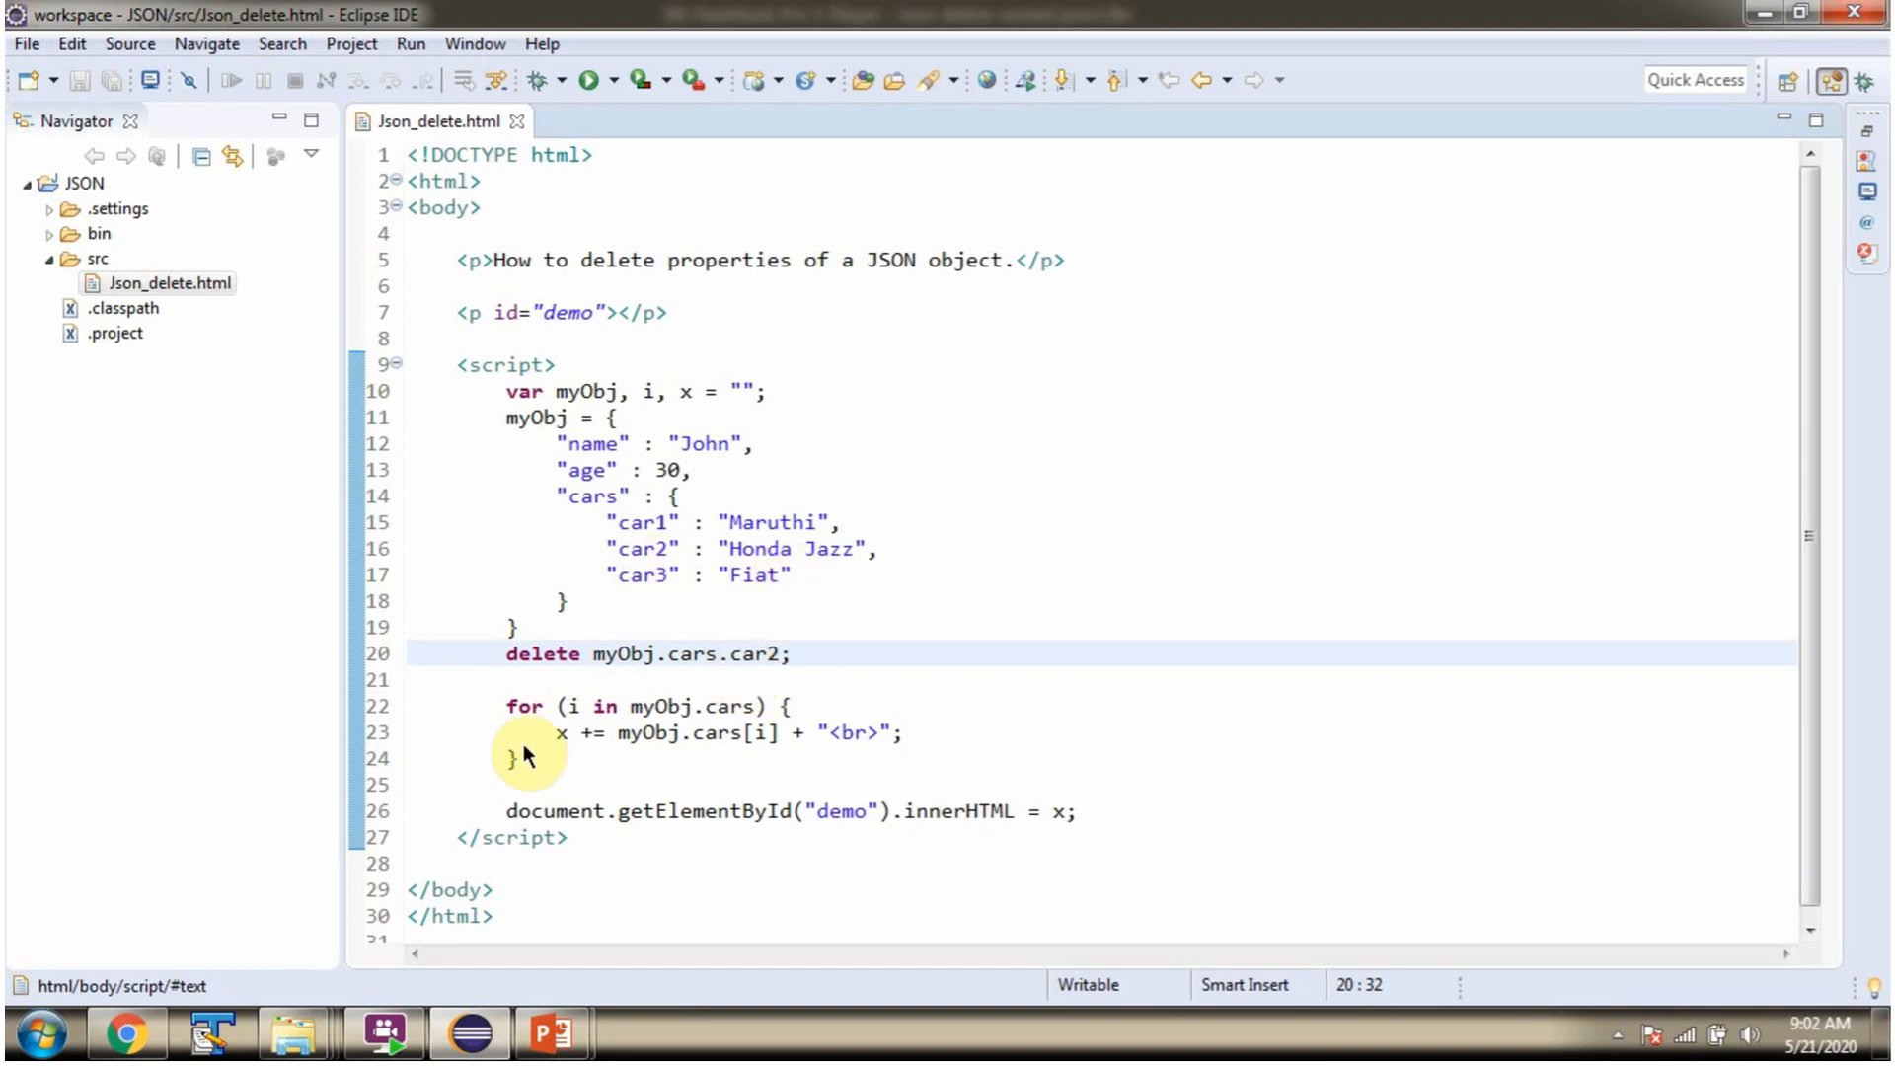
mouse_move(705, 773)
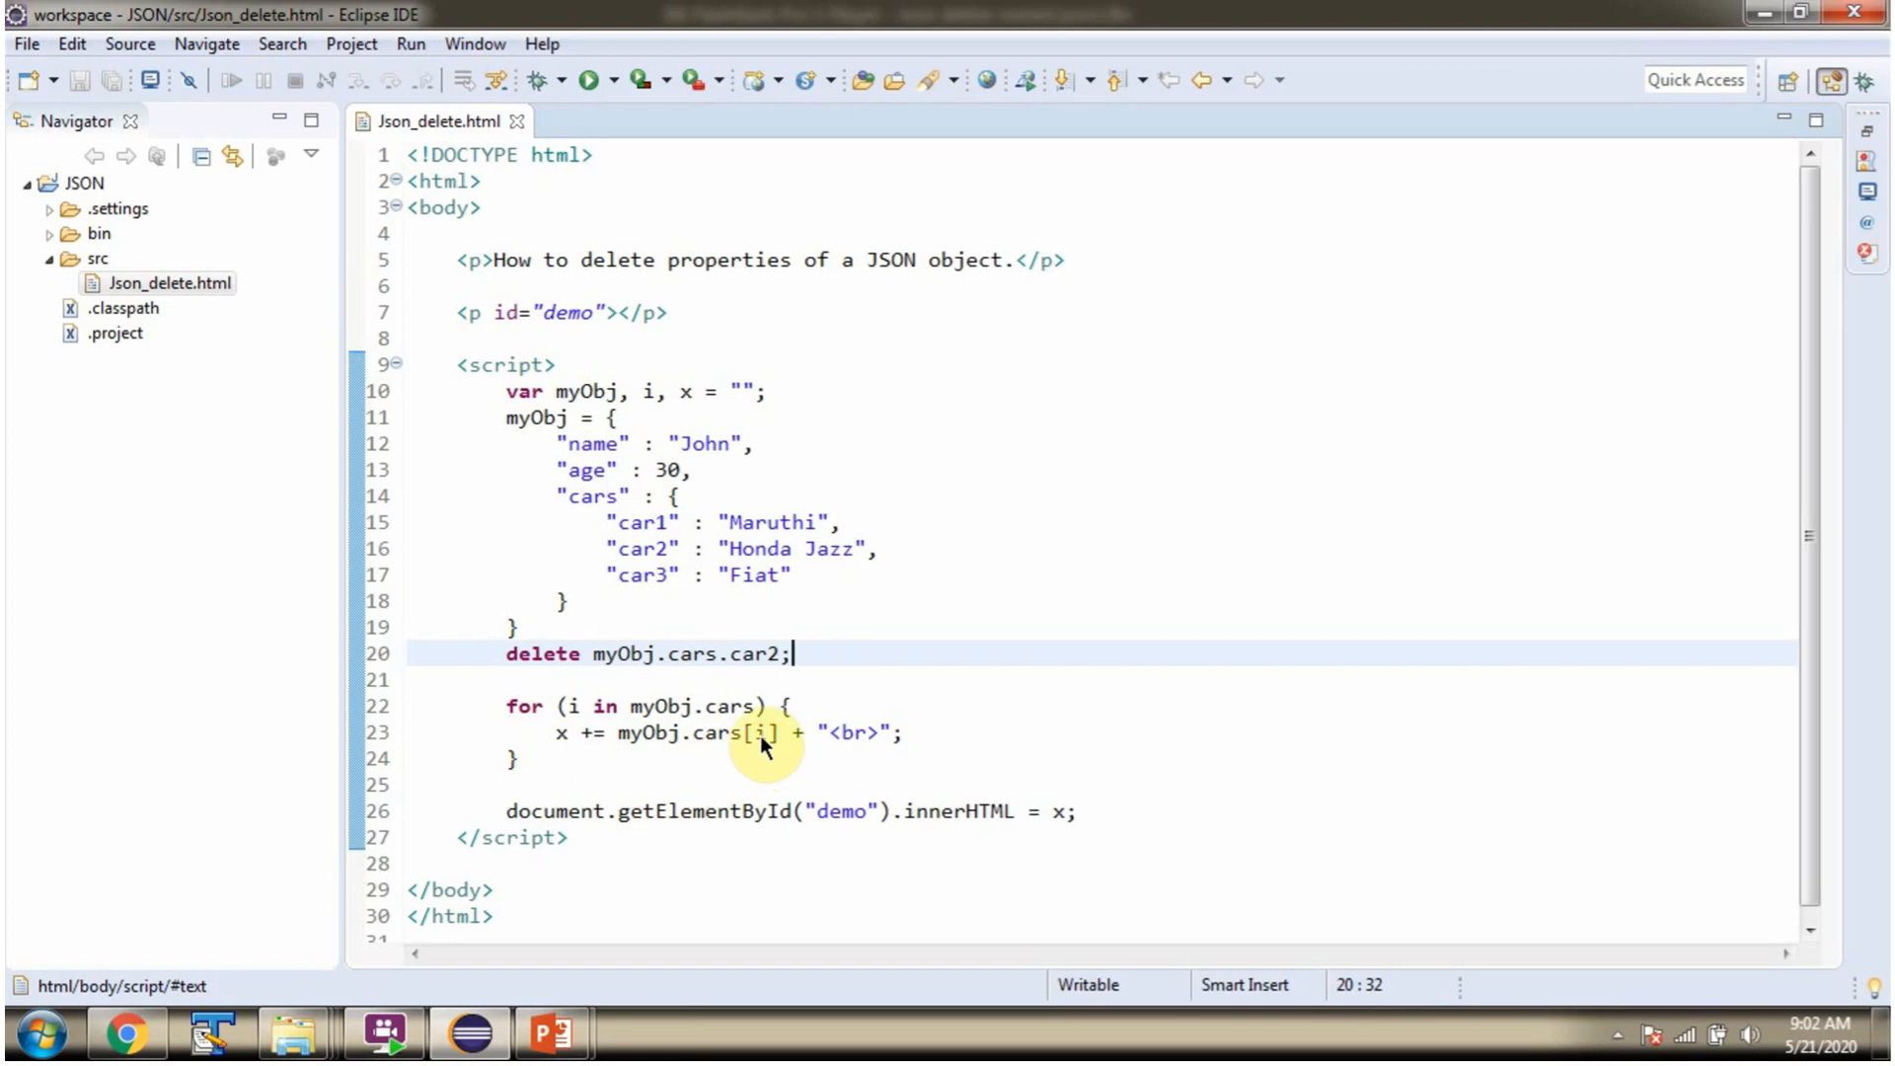
Render Json_delete.html in the Web Browser so only Maruthi and Fiat are listed
right_click(165, 282)
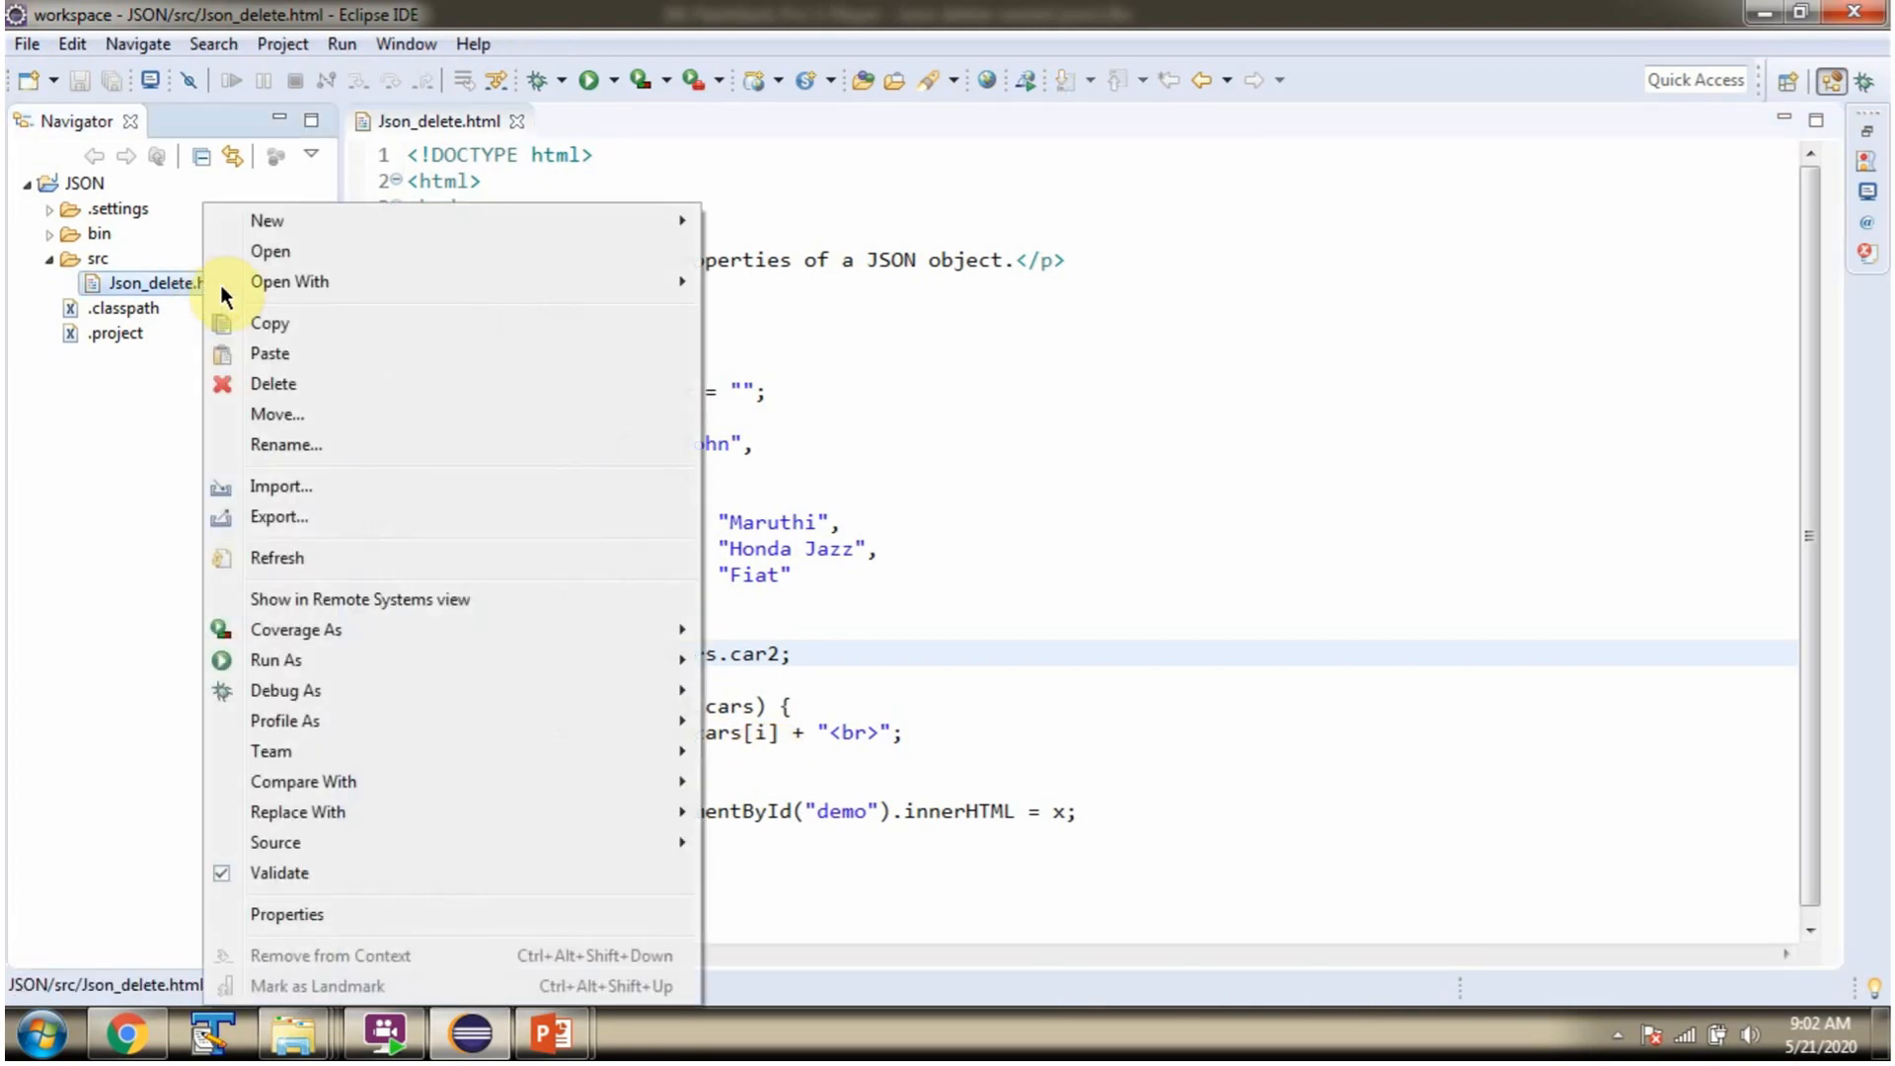
click(288, 282)
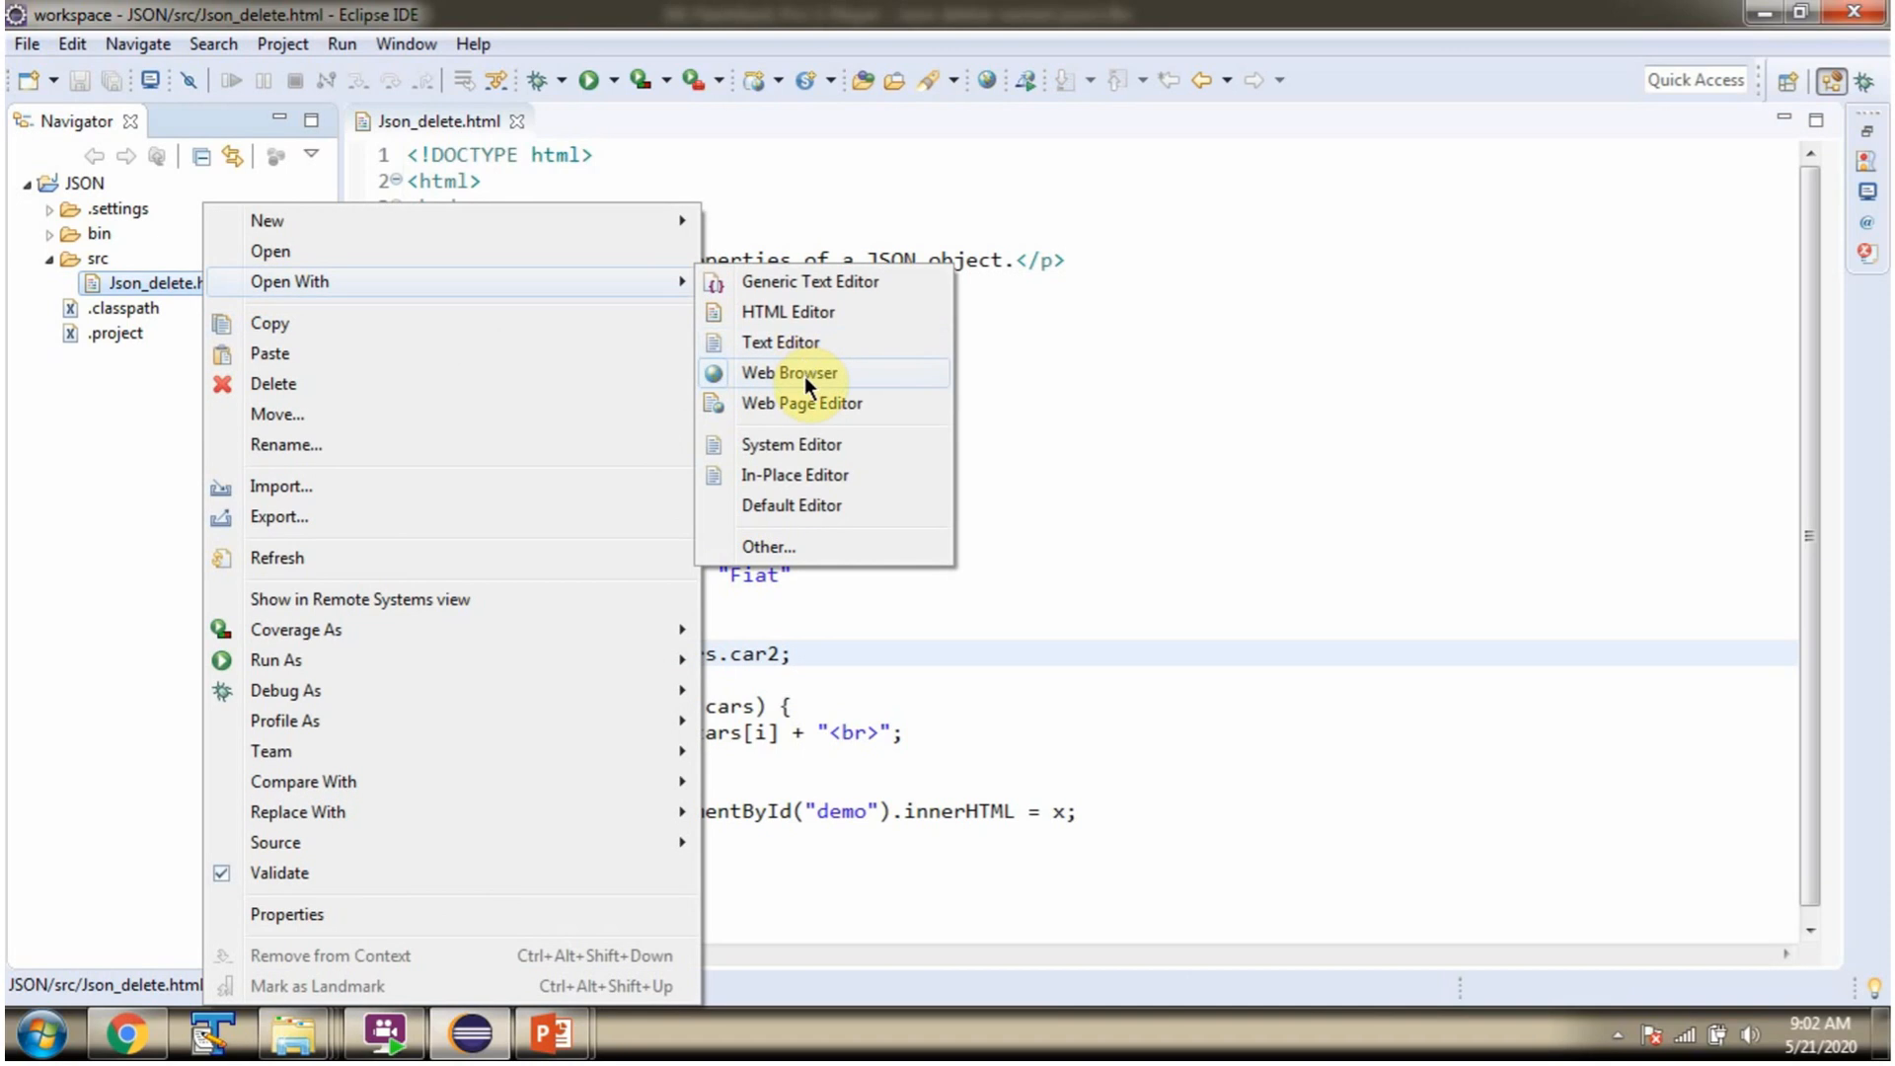
click(787, 373)
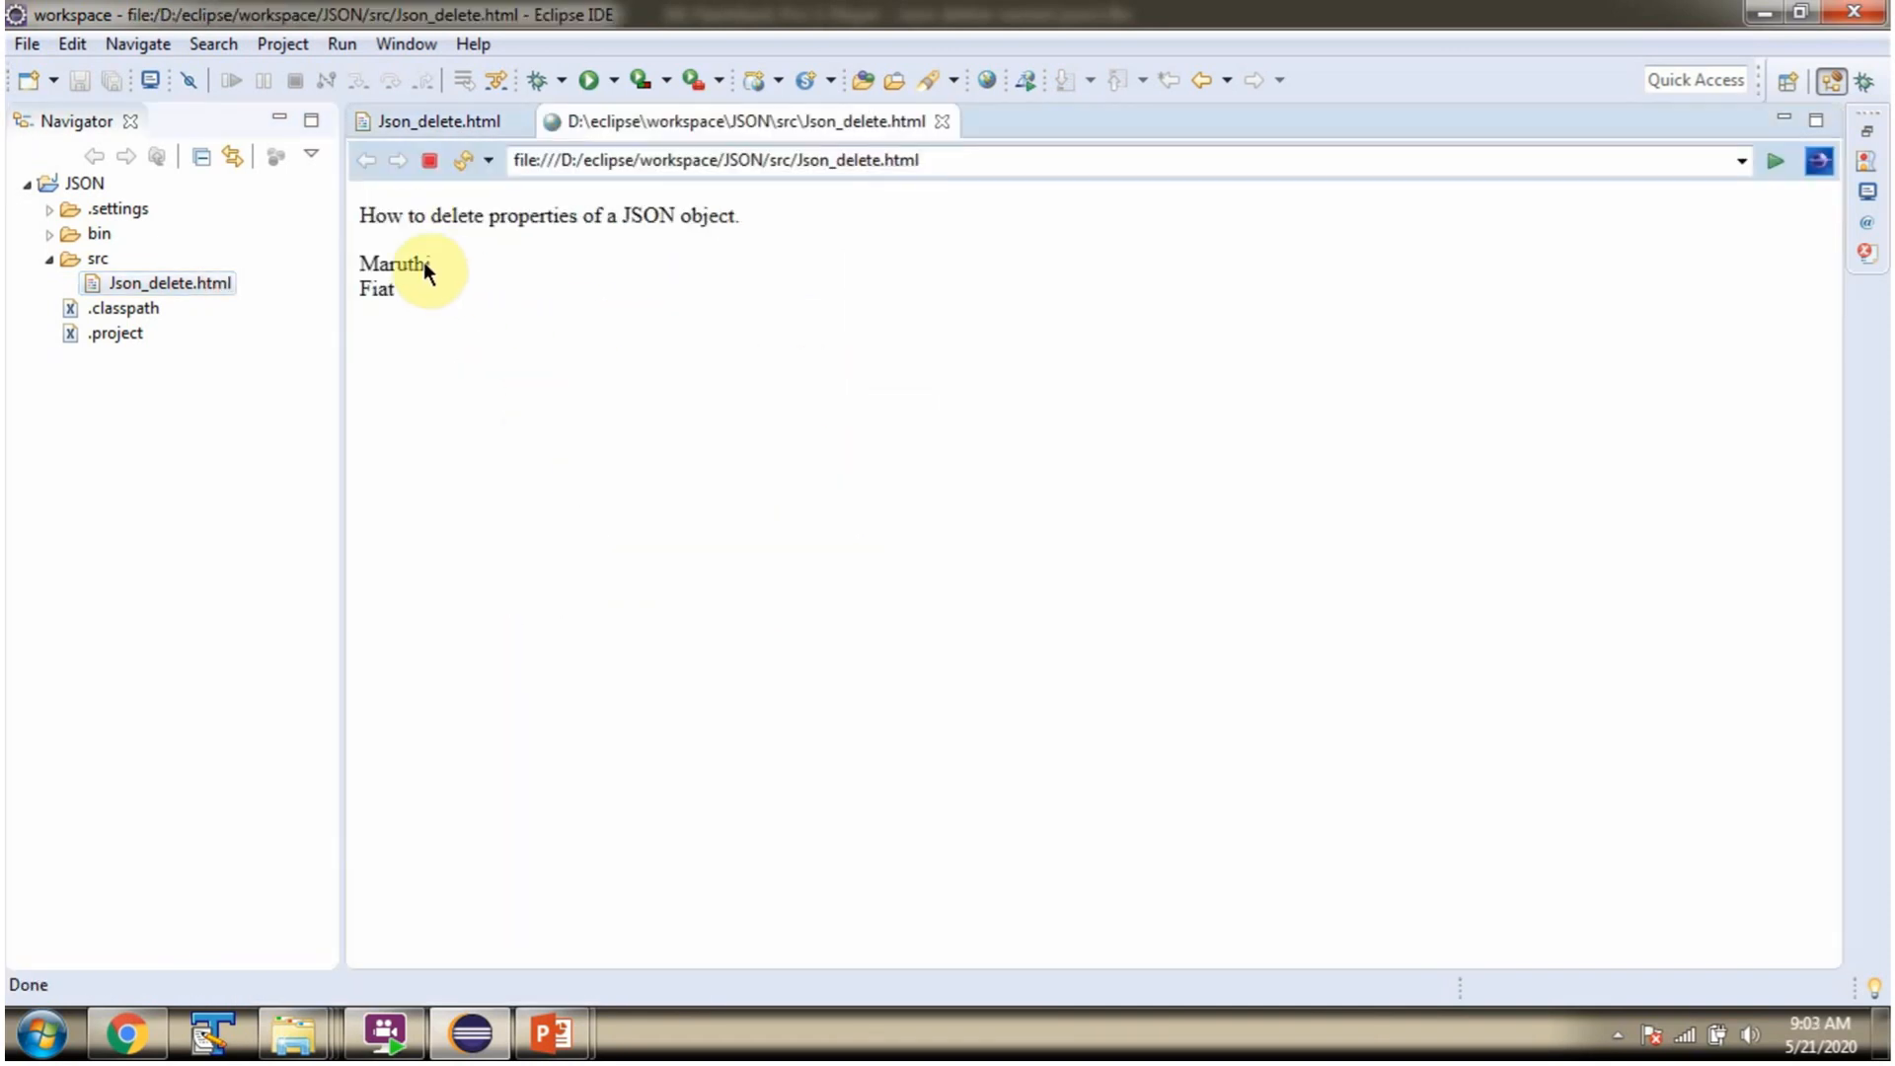
mouse_move(418, 296)
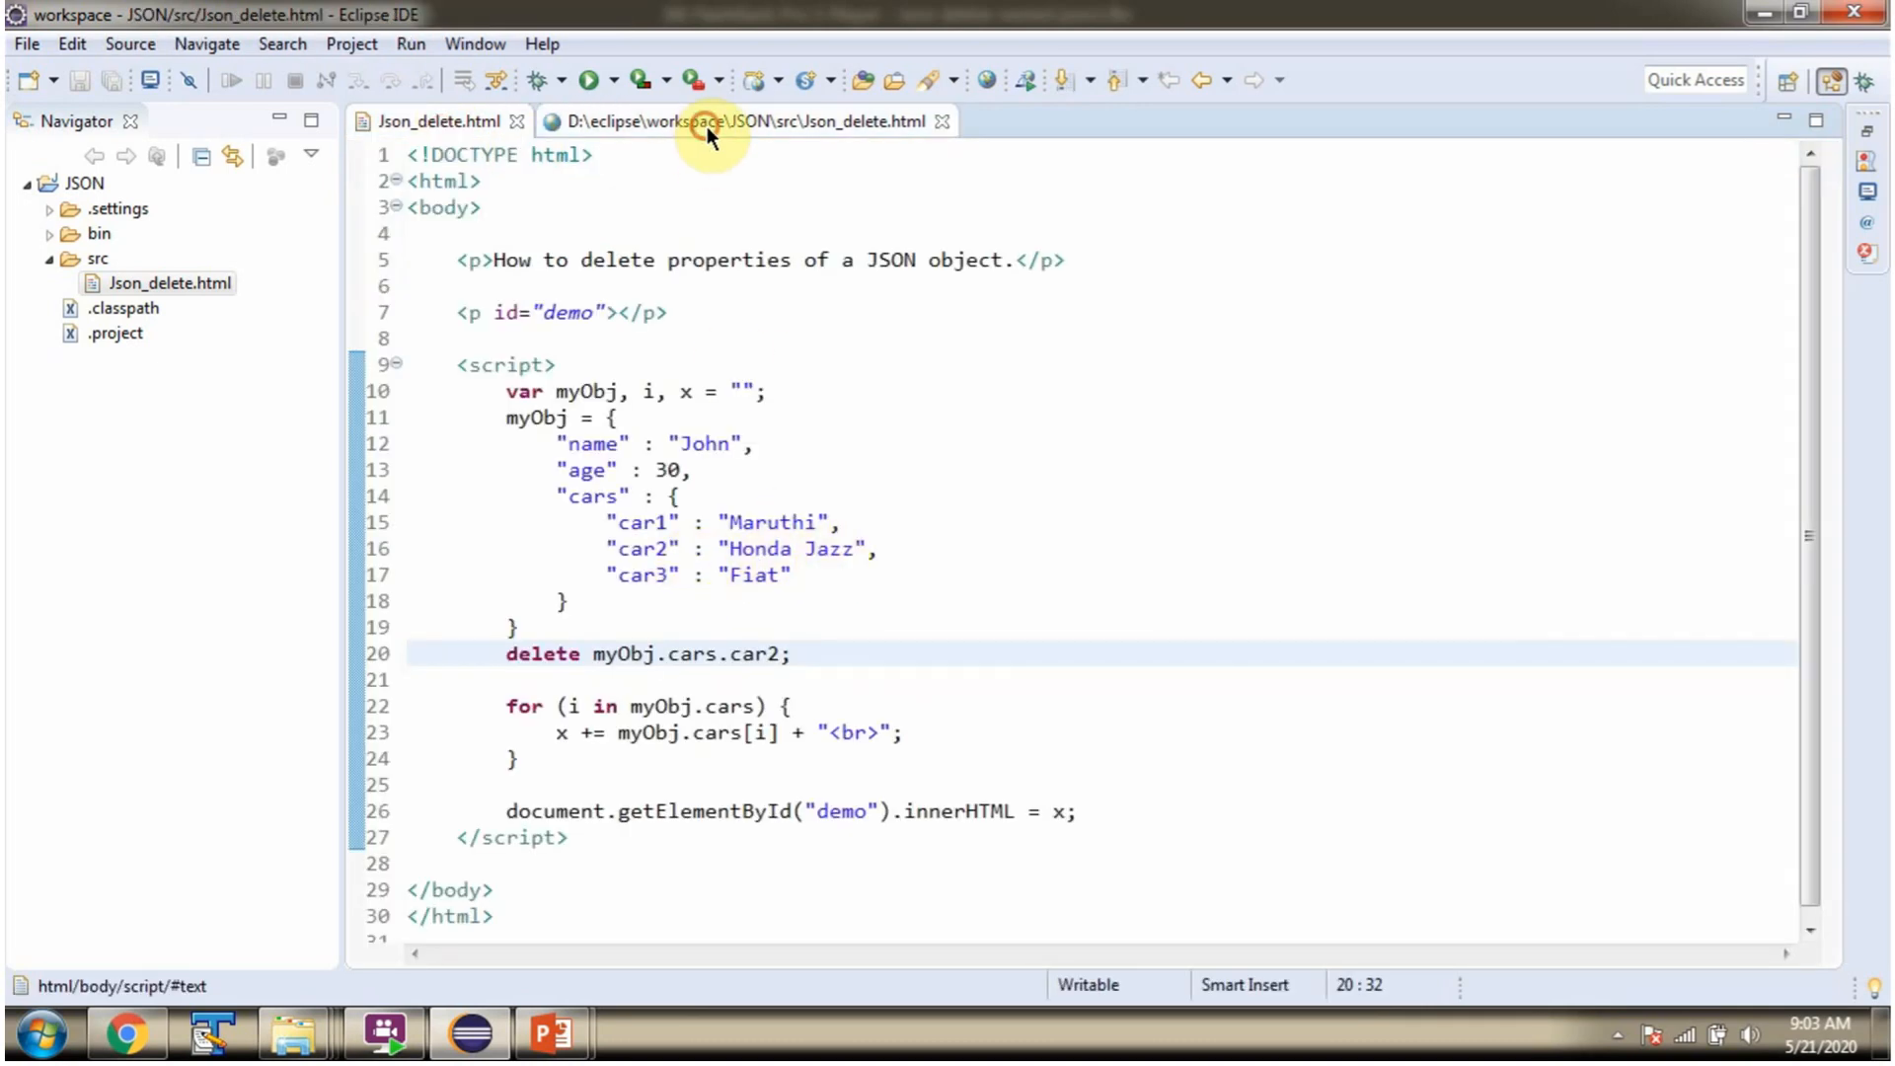
click(744, 121)
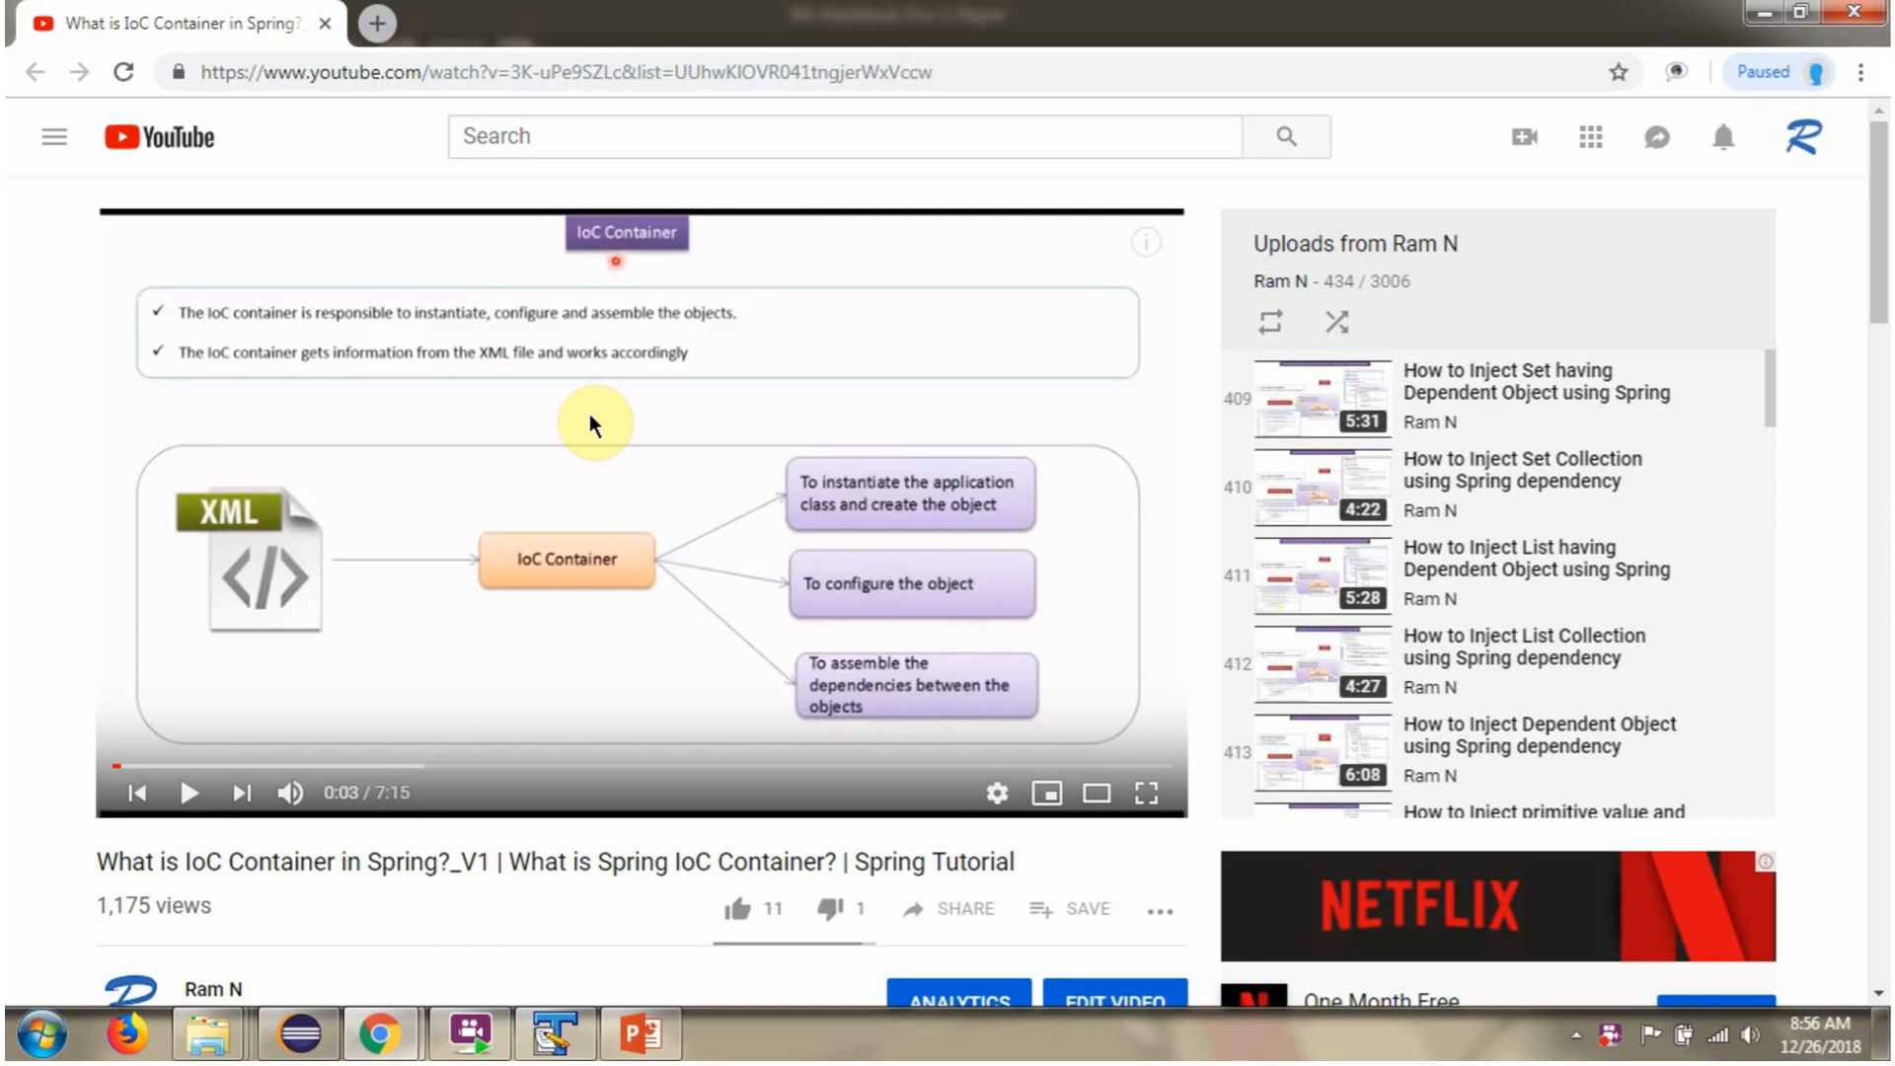
Expand the video description to reveal the source code, GitHub and Bitbucket links
scroll(down, 3)
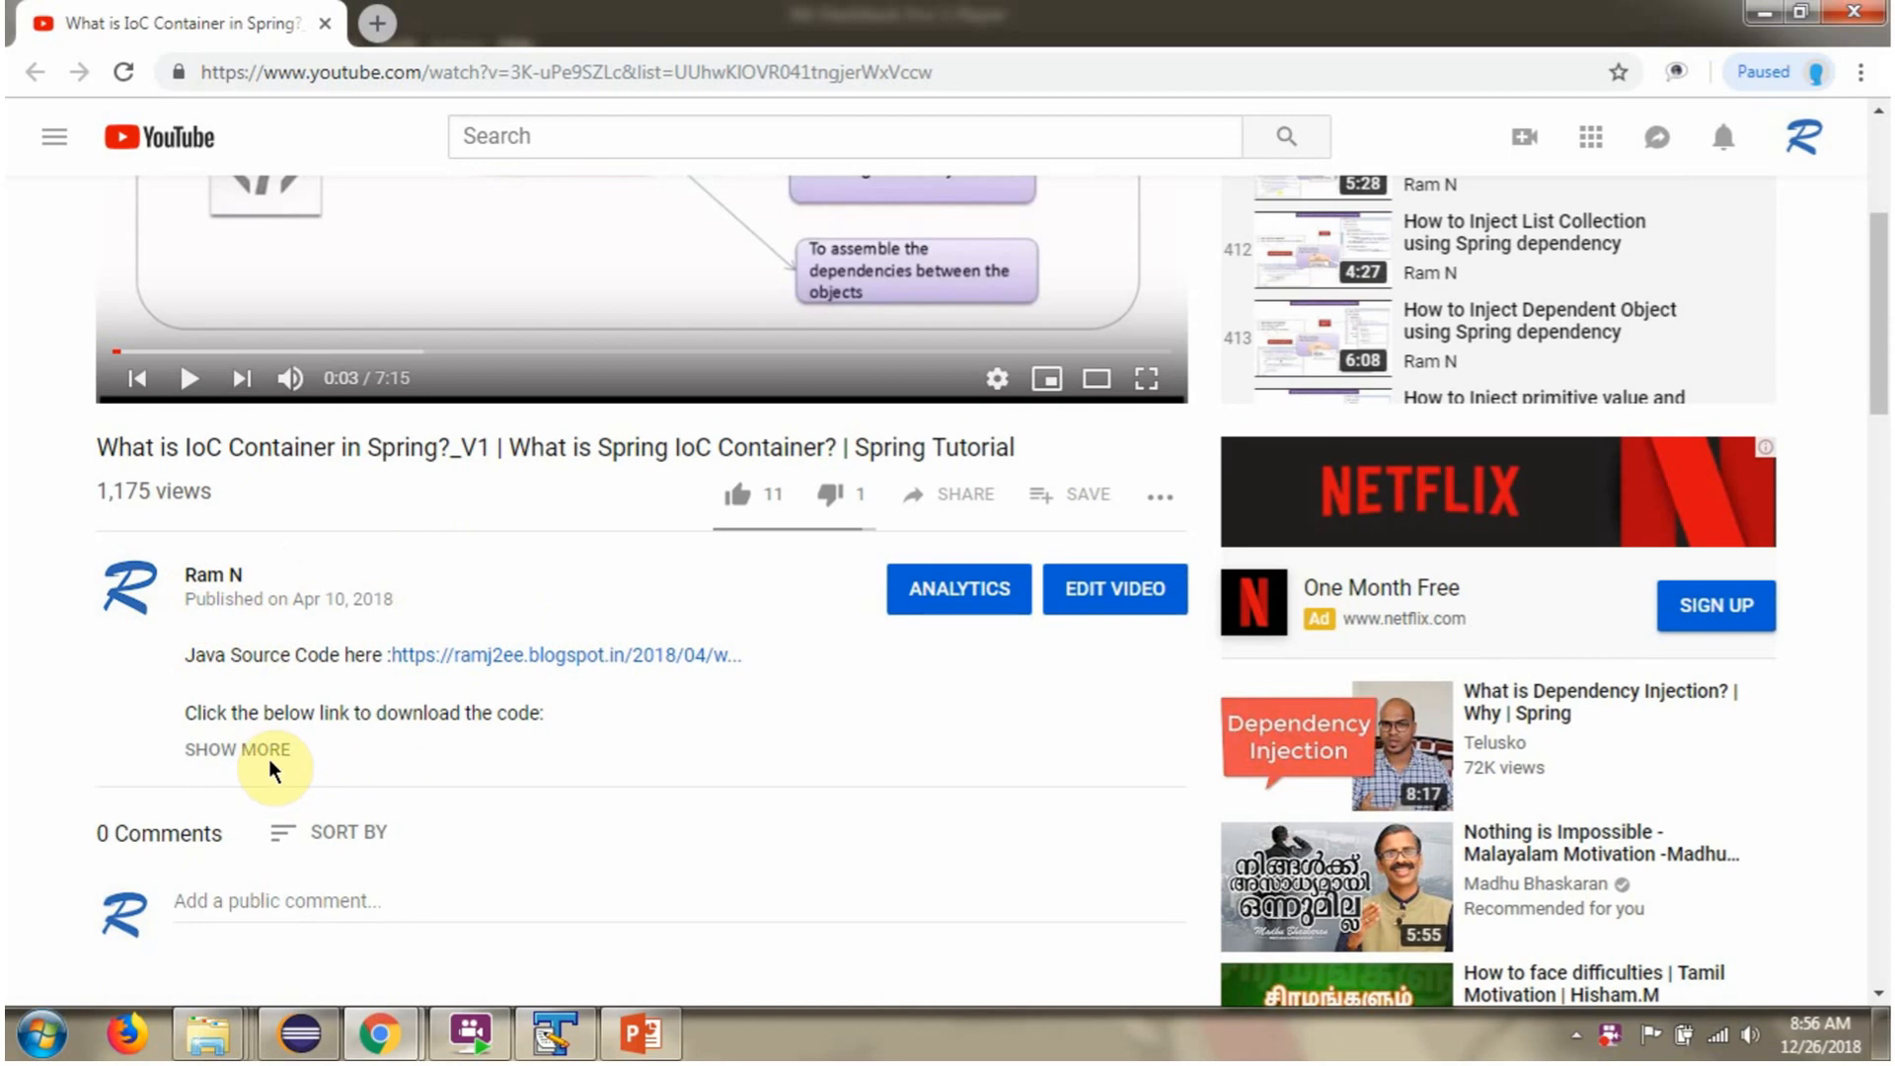
click(238, 750)
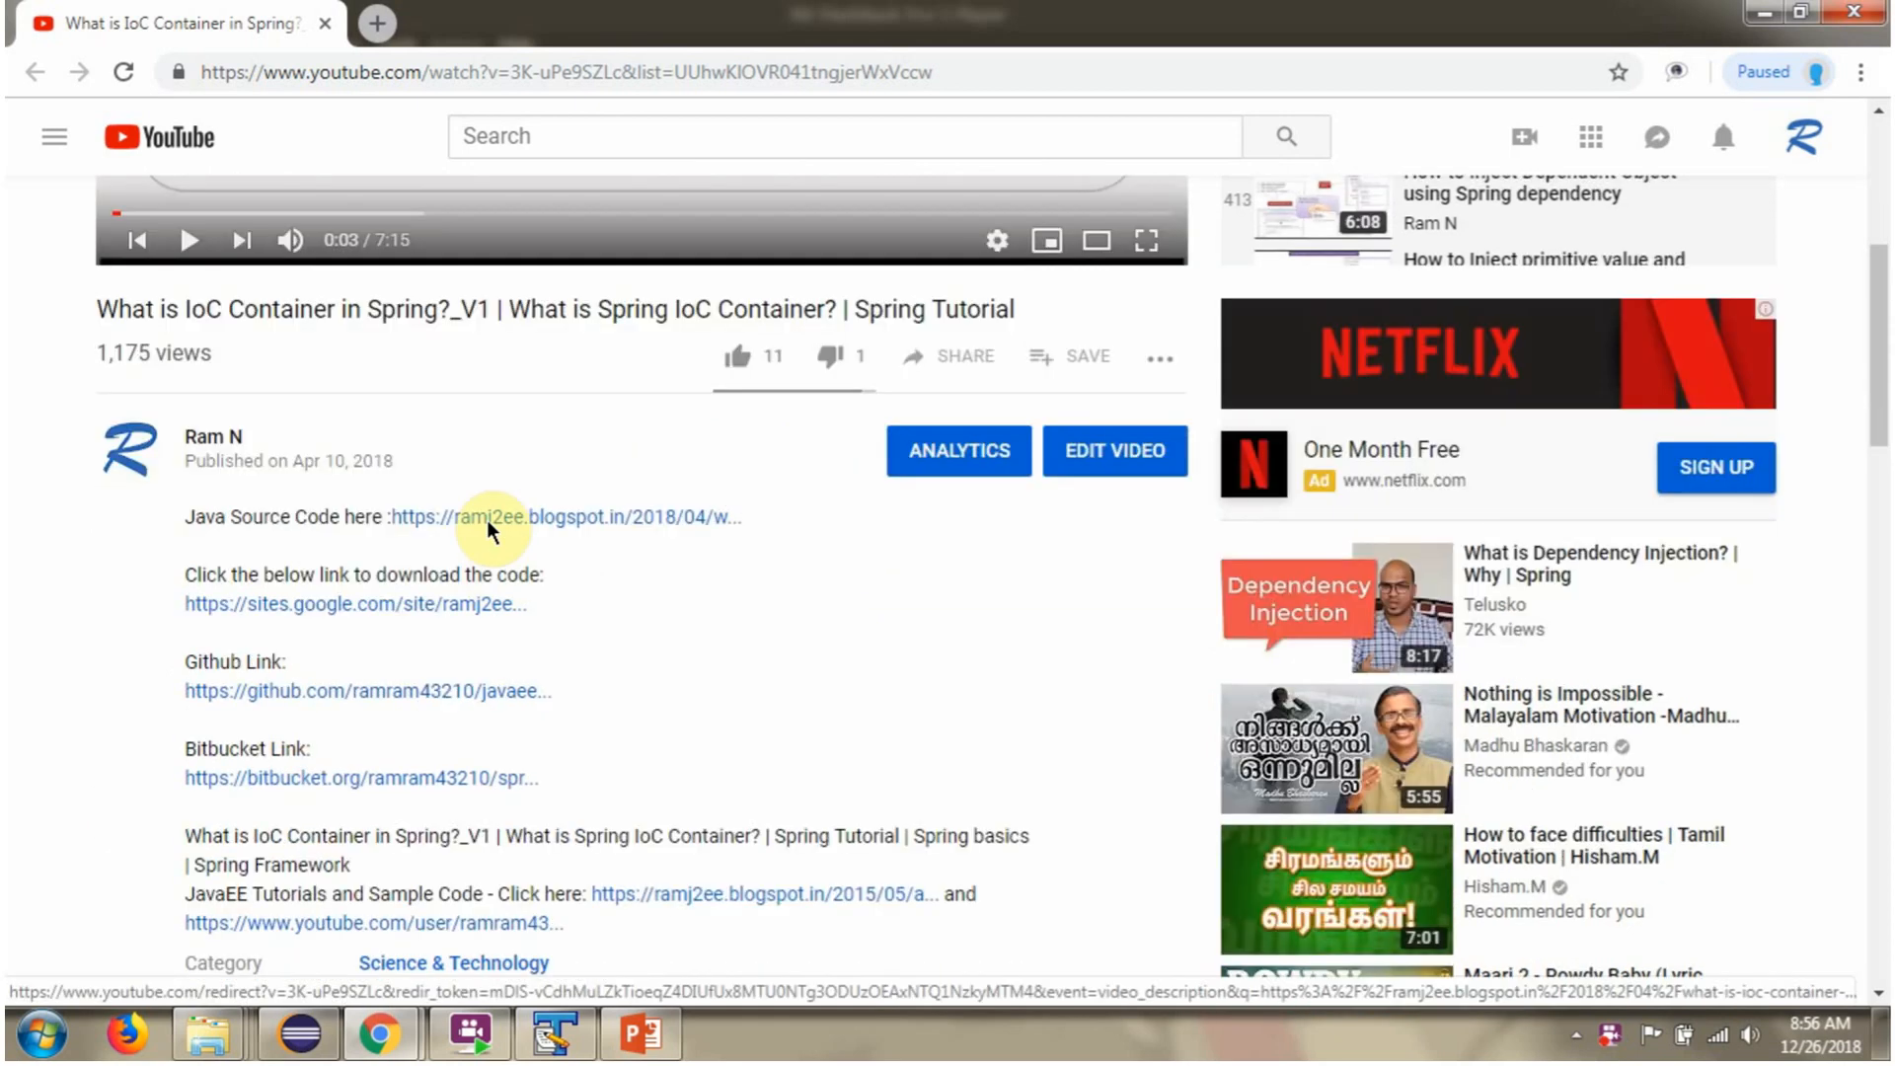
mouse_move(484, 546)
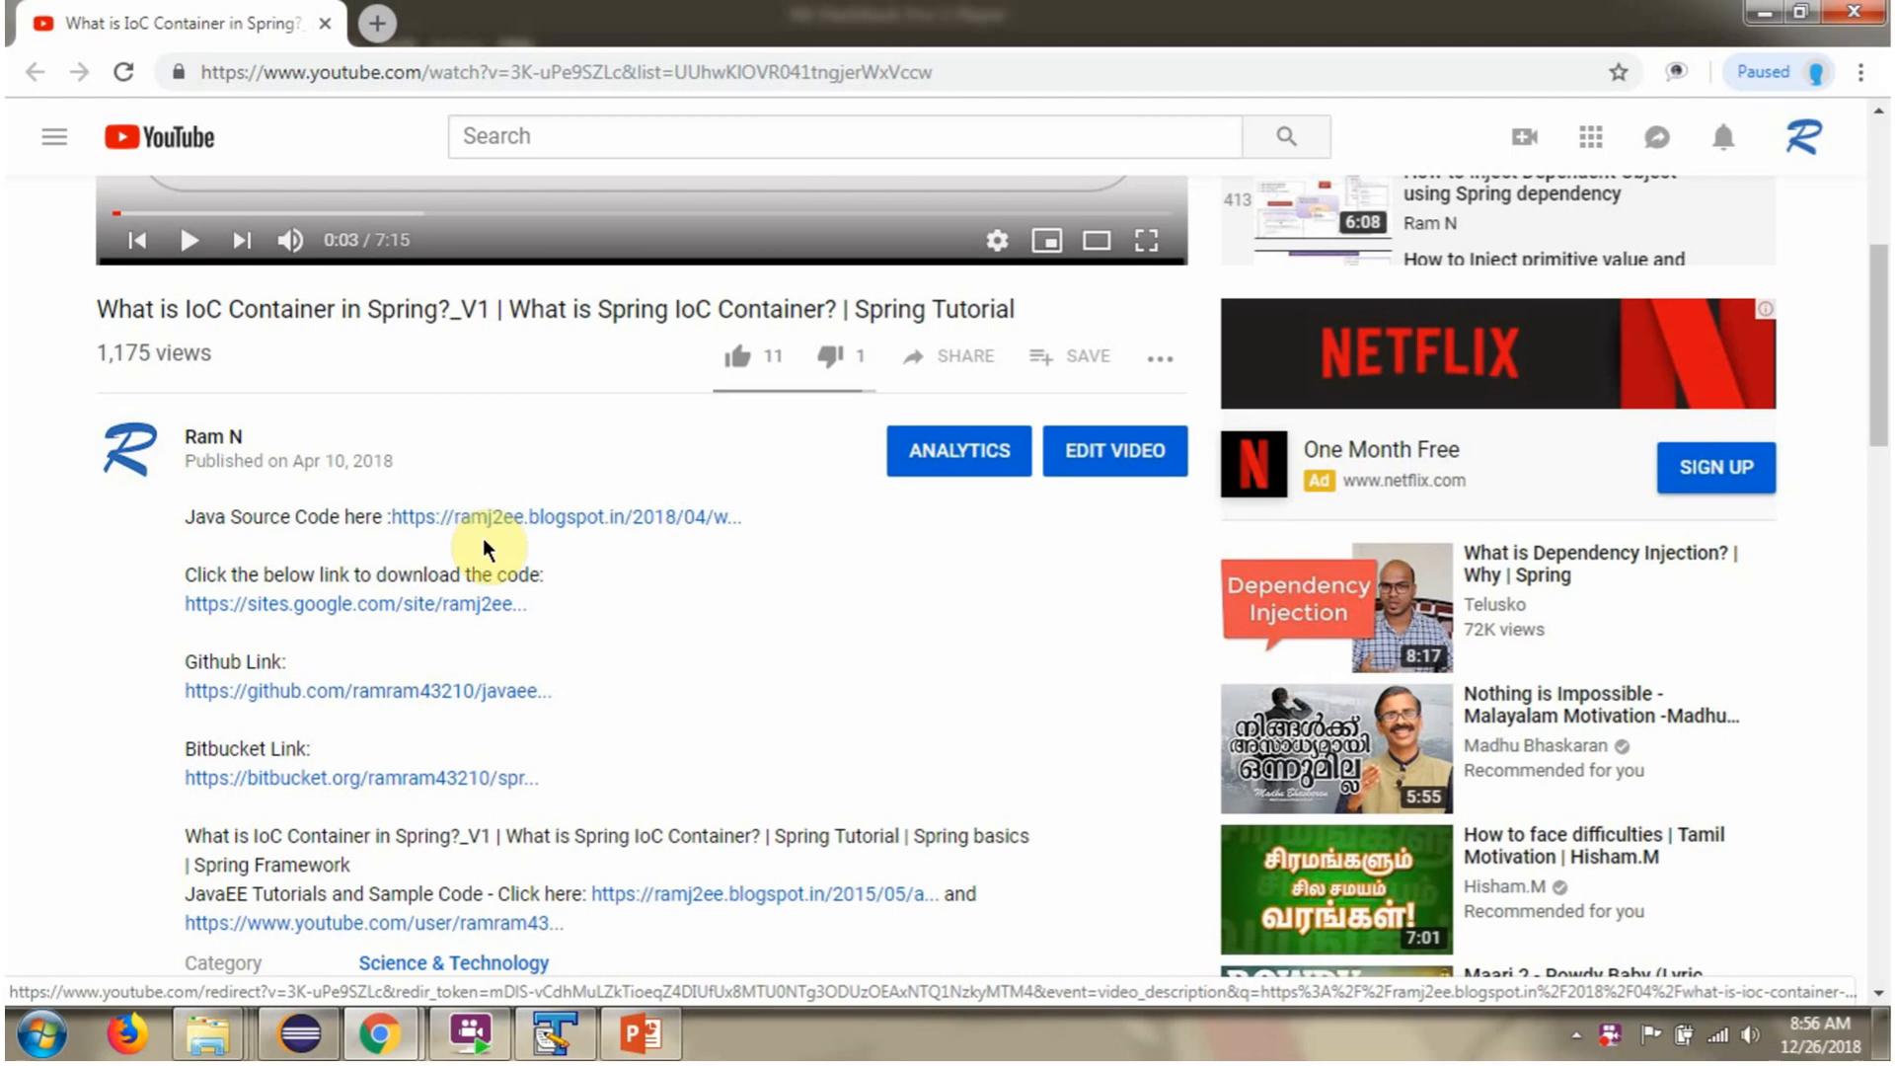
mouse_move(507, 778)
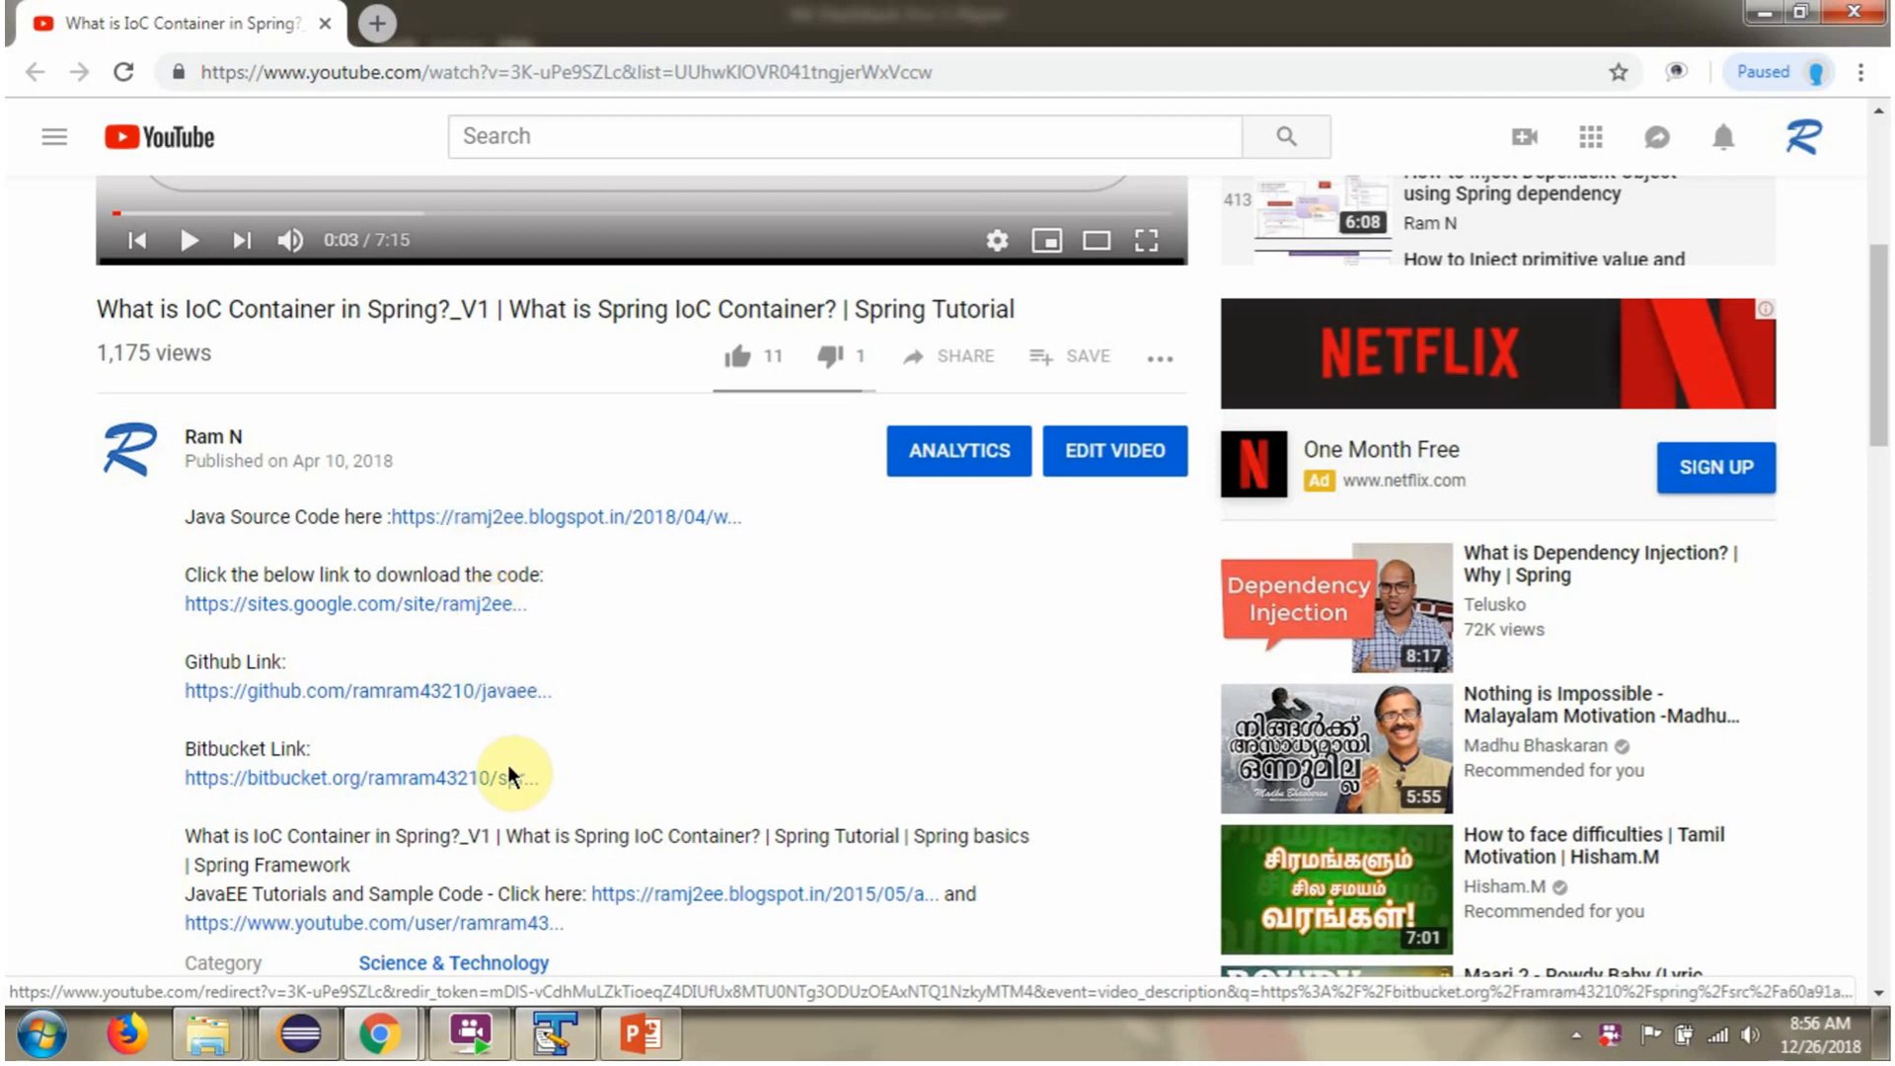